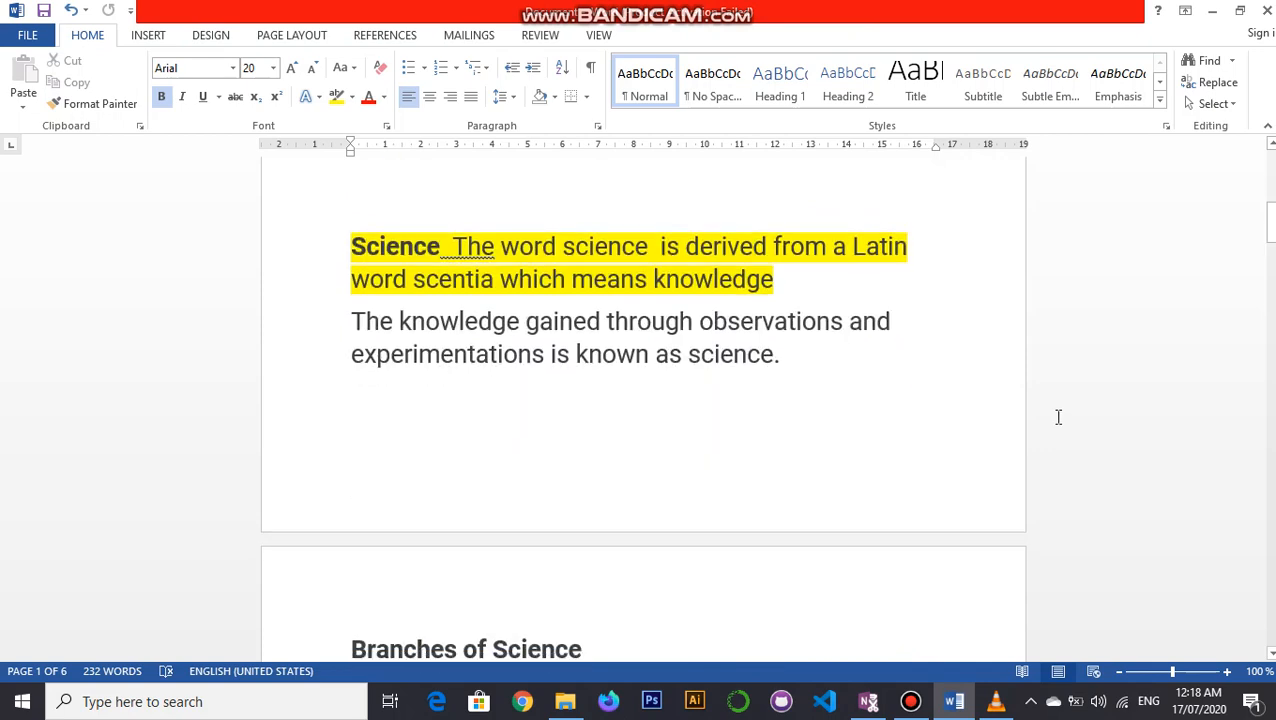
mouse_move(558, 540)
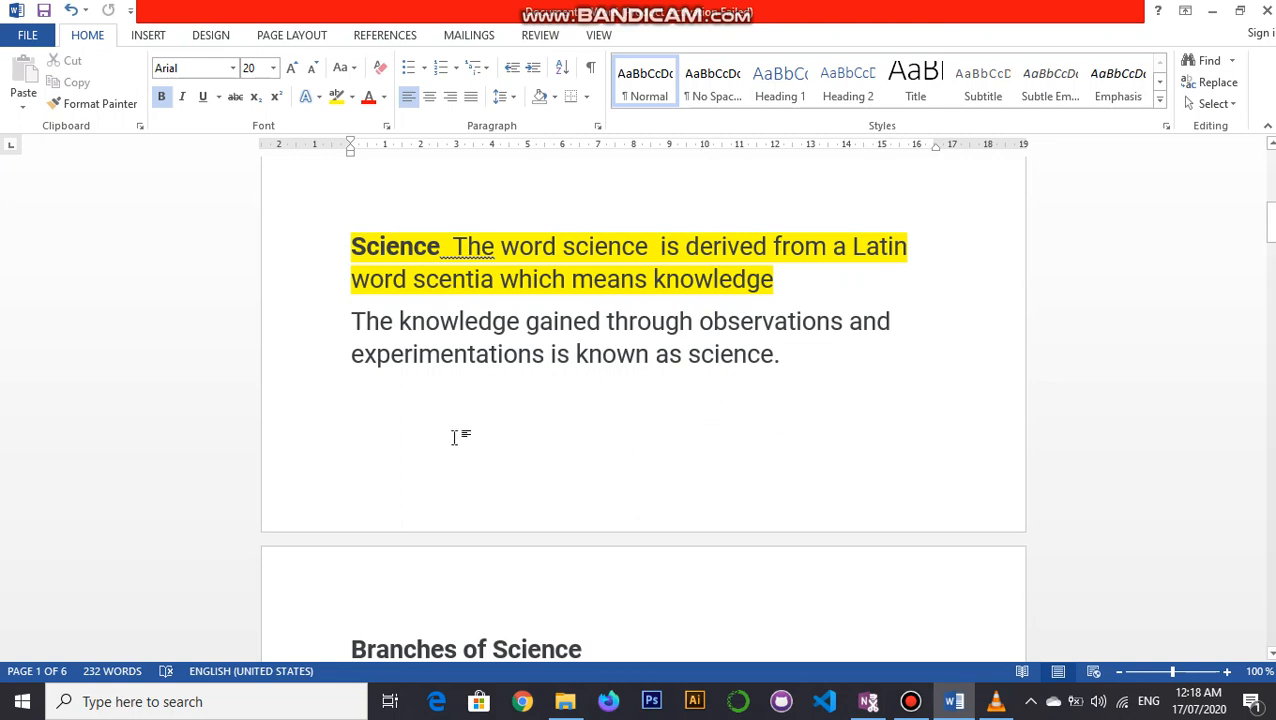
Scroll down to the Branches of Science page showing the Biology definition and its three branches.
scroll(down, 3)
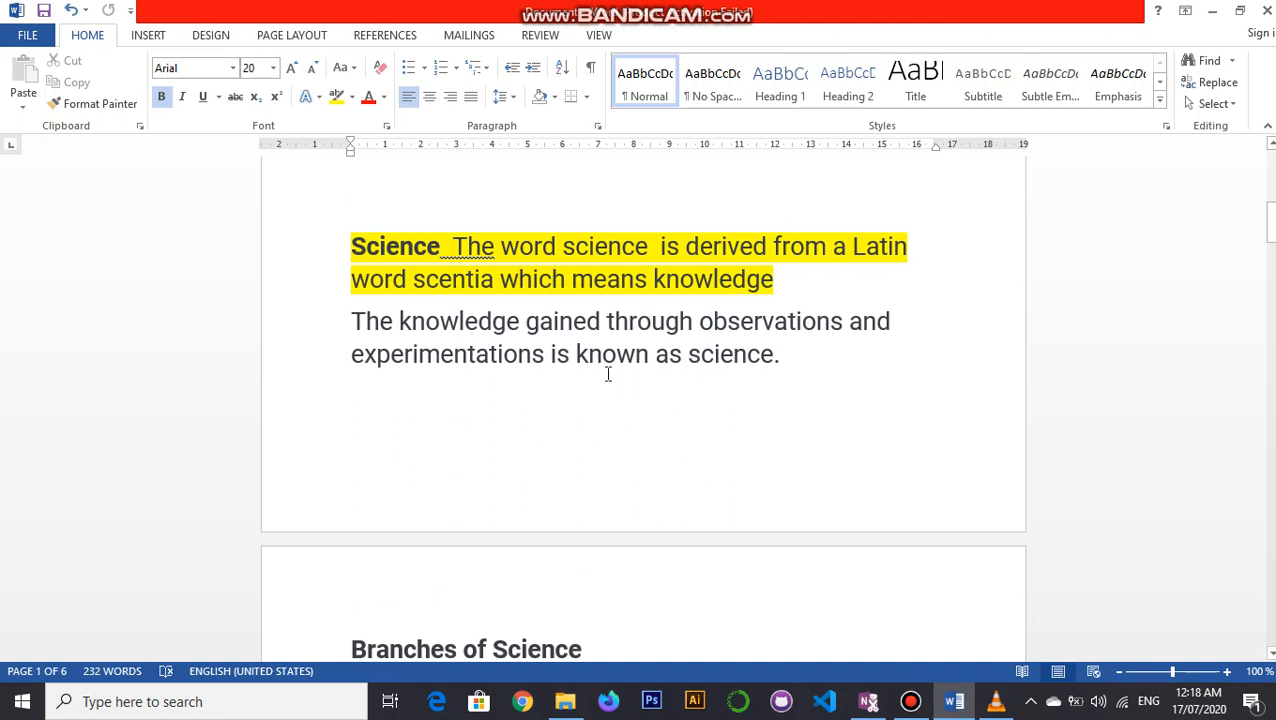
scroll(down, 3)
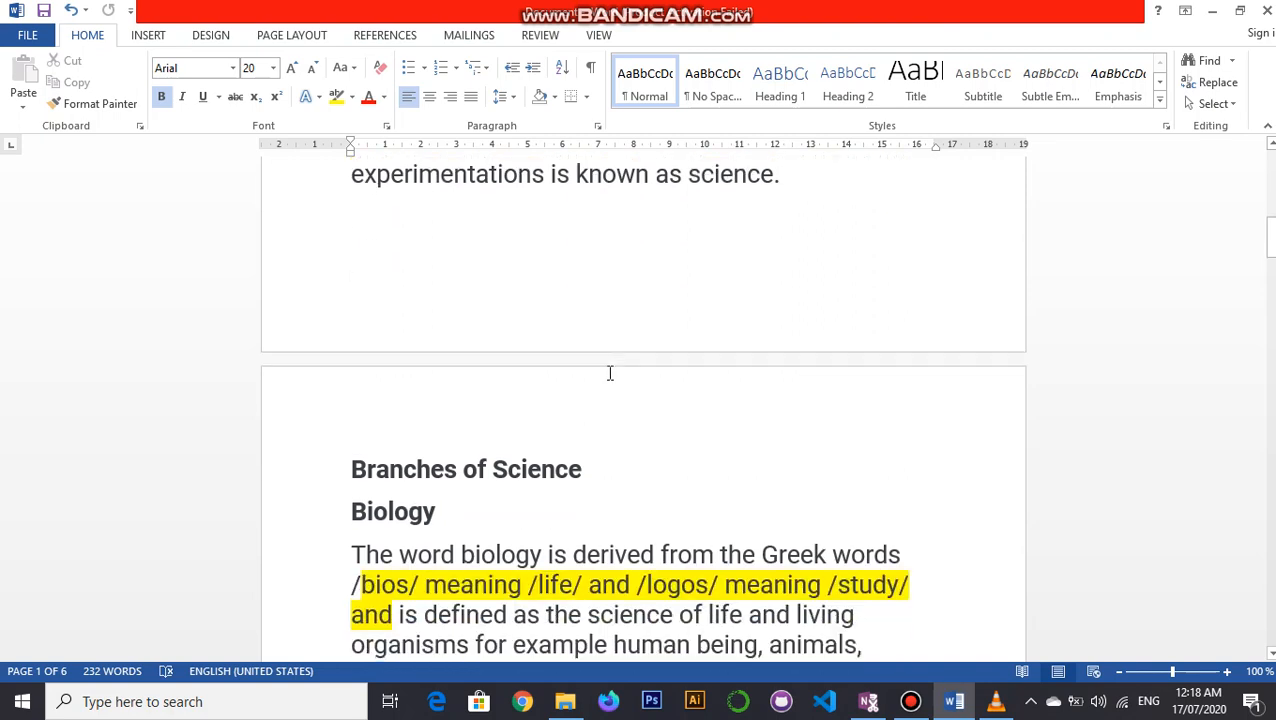
scroll(down, 3)
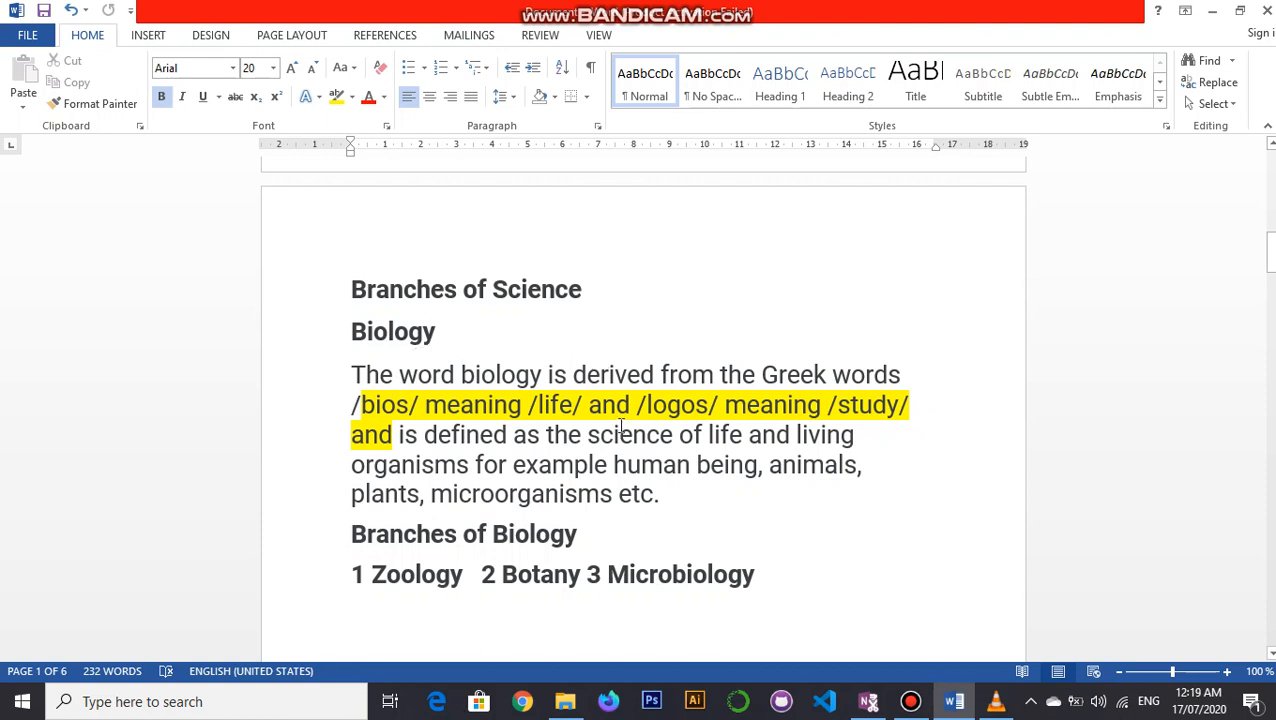
mouse_move(600, 482)
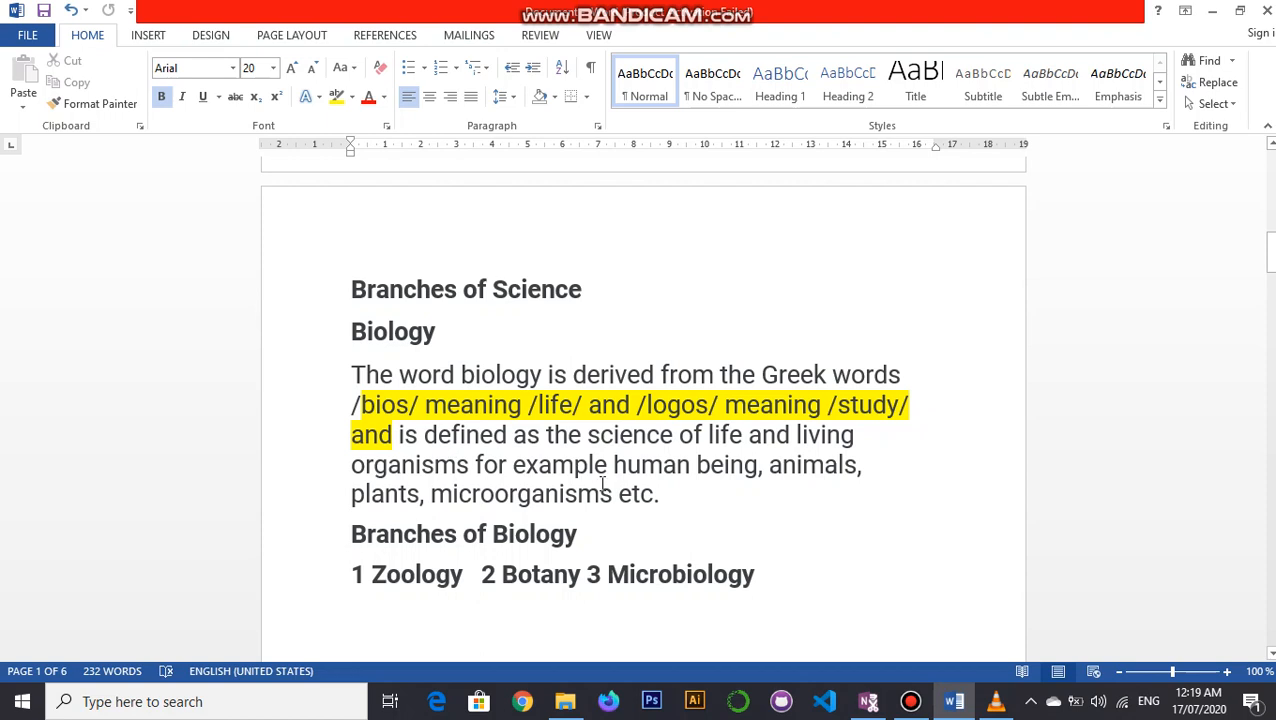
mouse_move(428, 378)
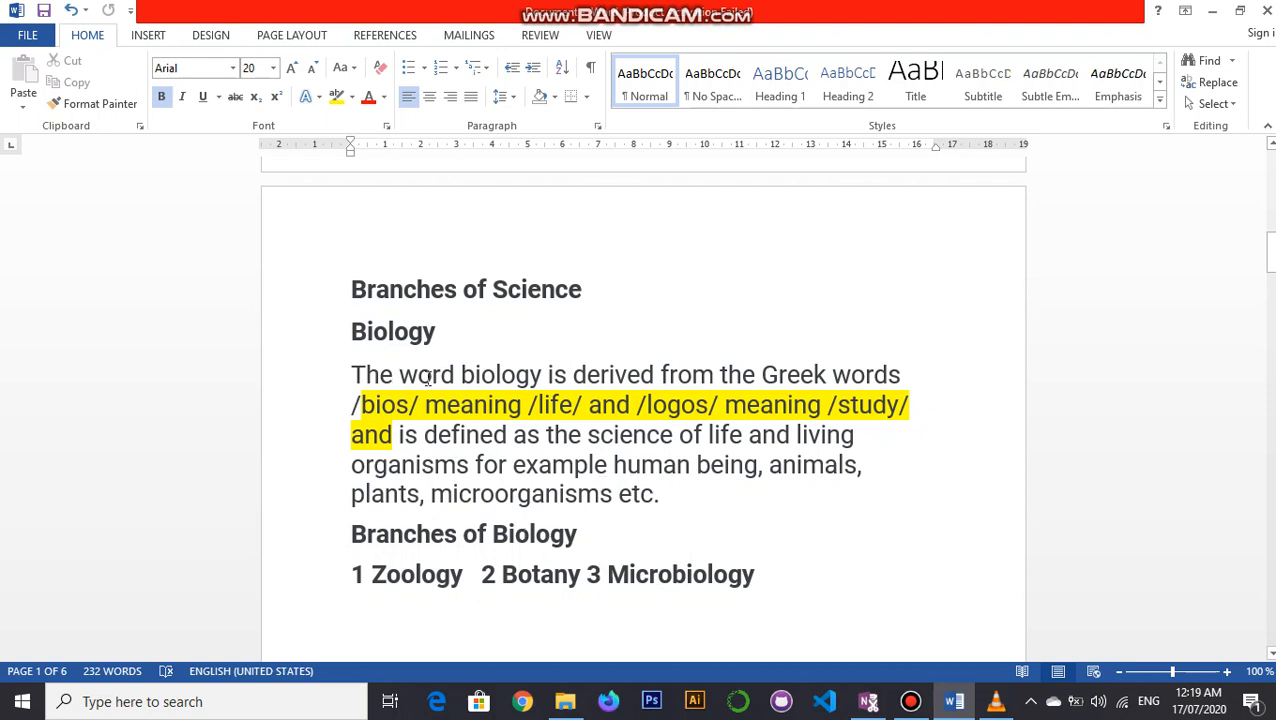
mouse_move(820, 510)
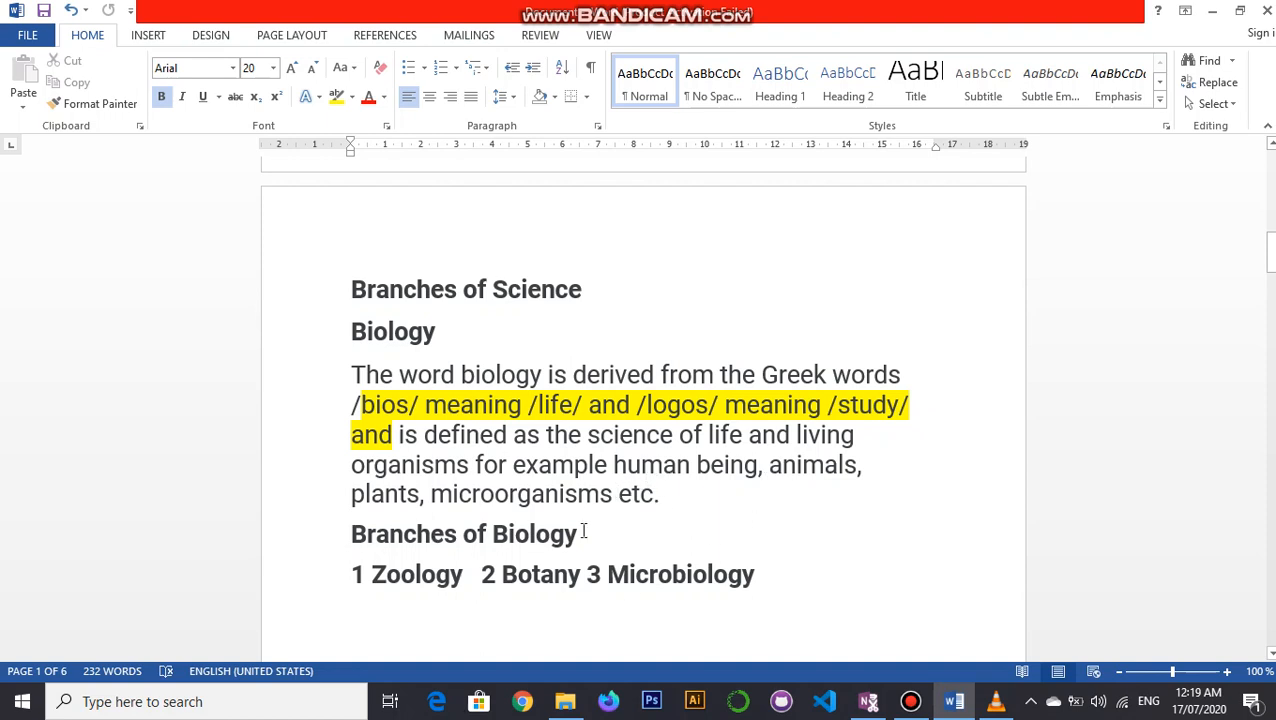
mouse_move(330, 412)
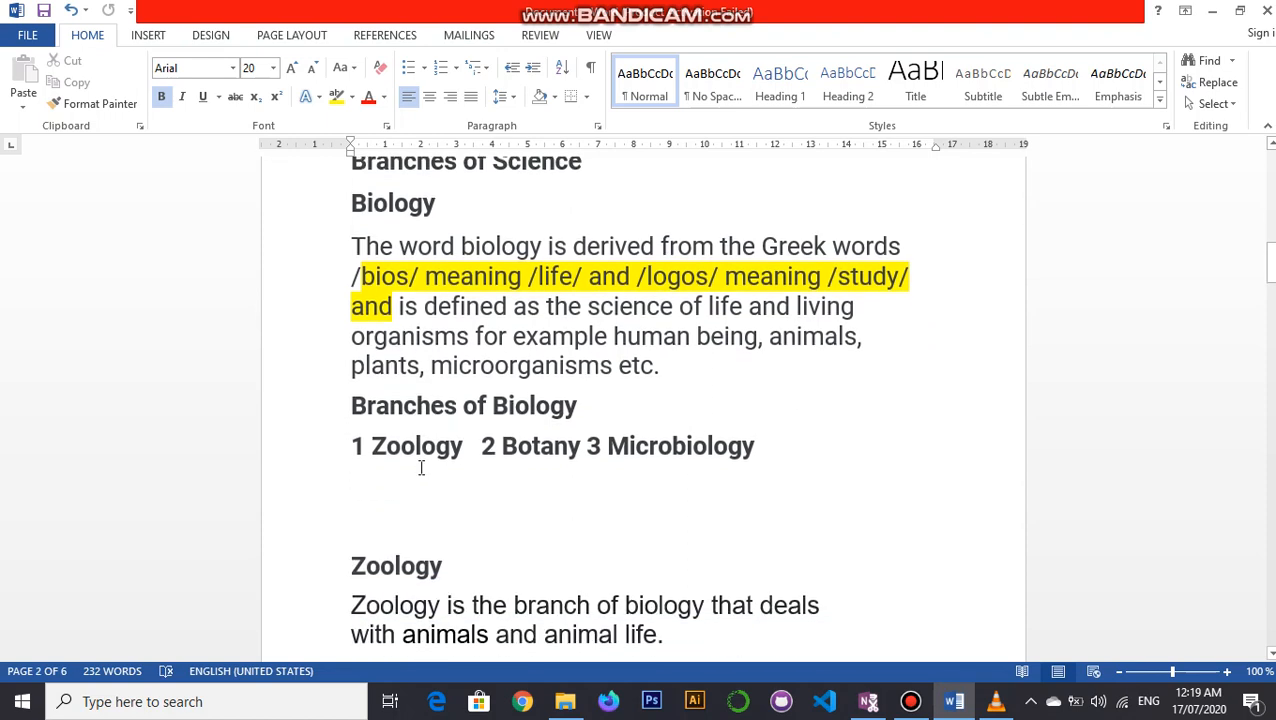
Scroll down through the Zoology definition and frog illustration to the Botany heading.
scroll(down, 3)
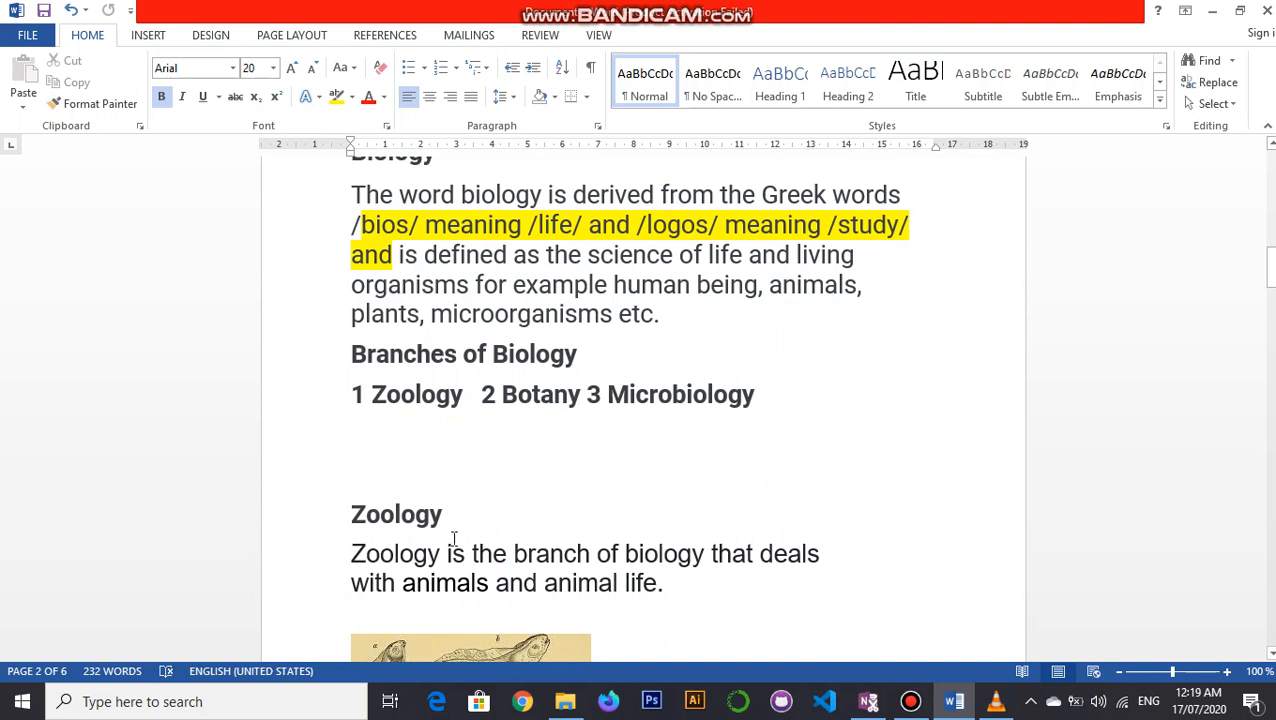
scroll(down, 3)
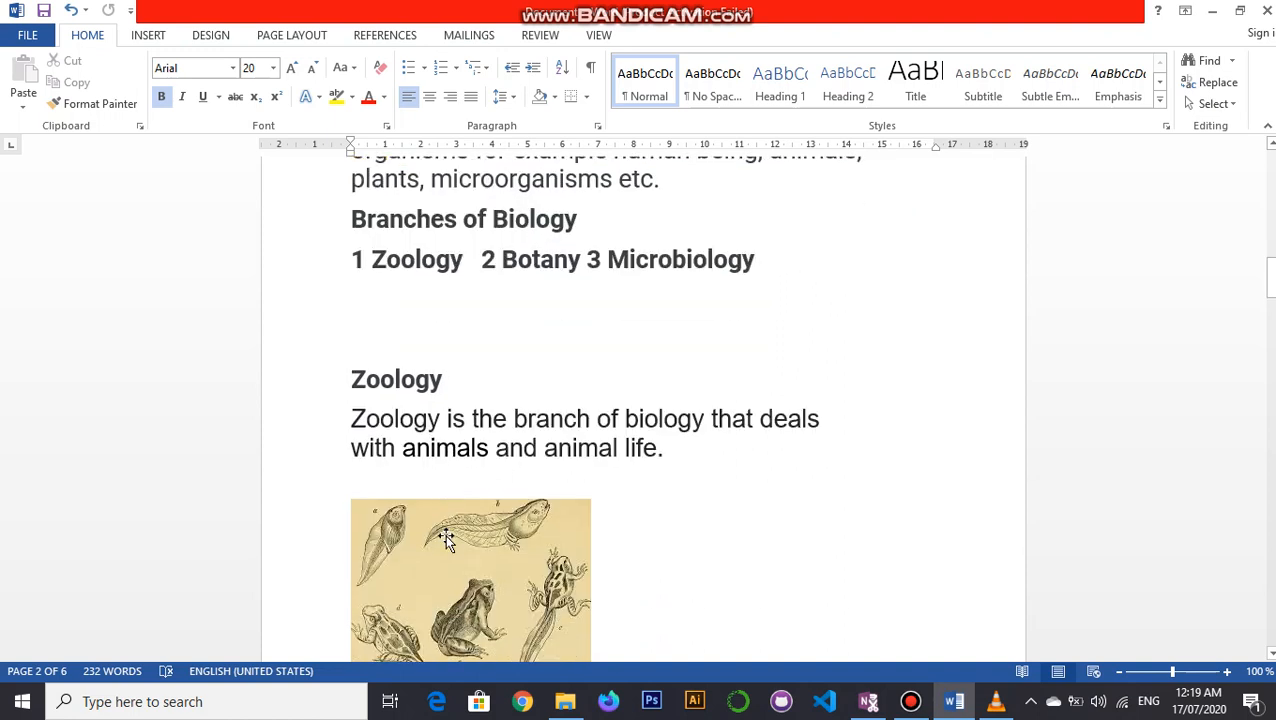
scroll(down, 3)
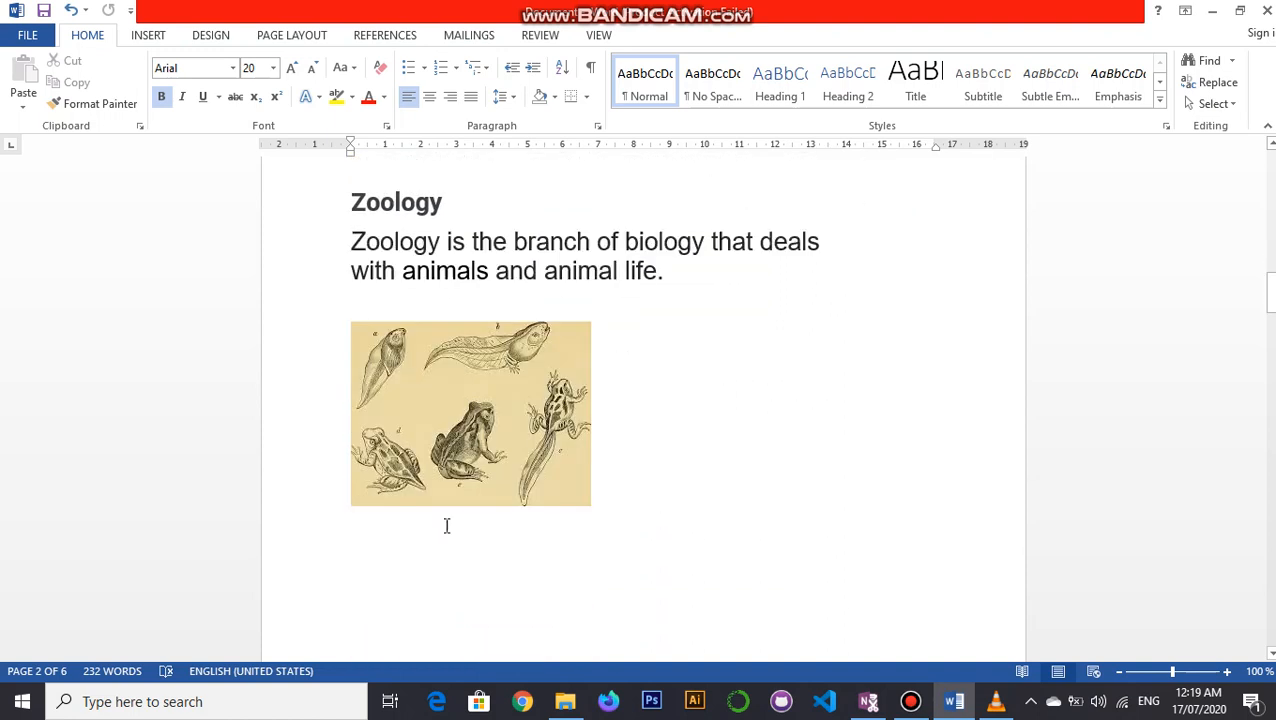
scroll(down, 3)
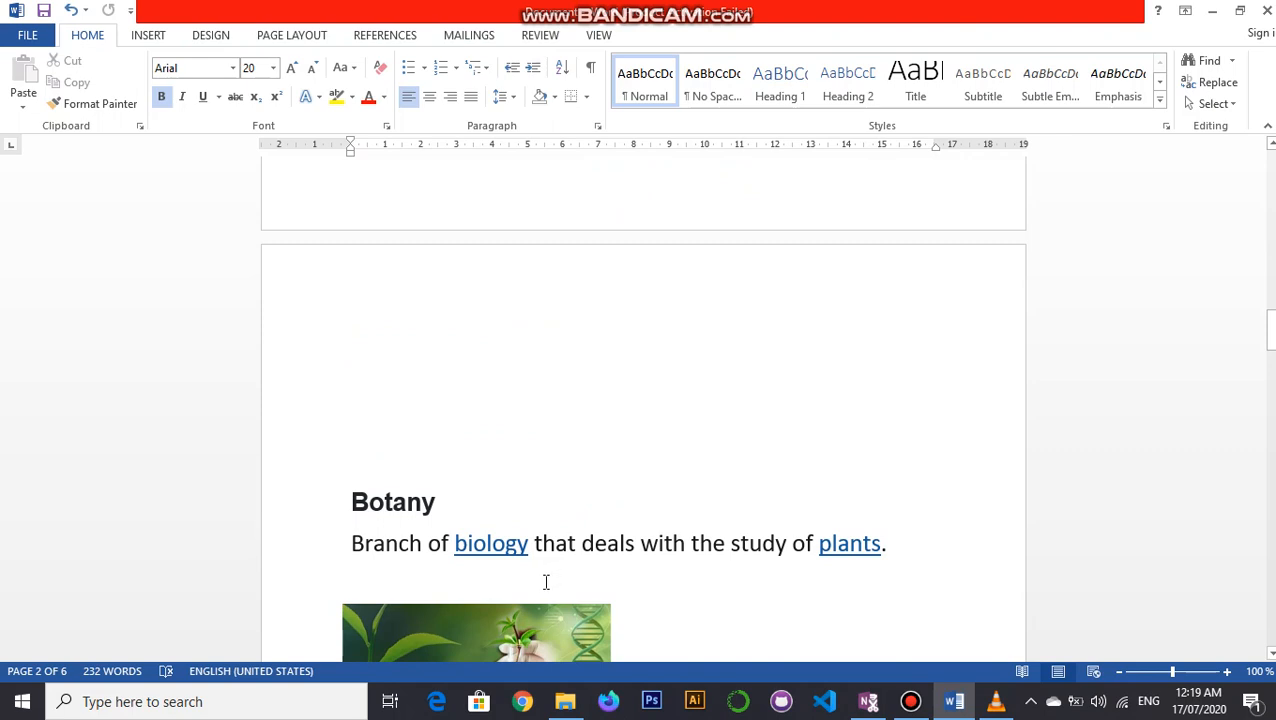
Scroll down past the Microbiology section to the Astronomy heading and telescope image on page 3.
scroll(down, 3)
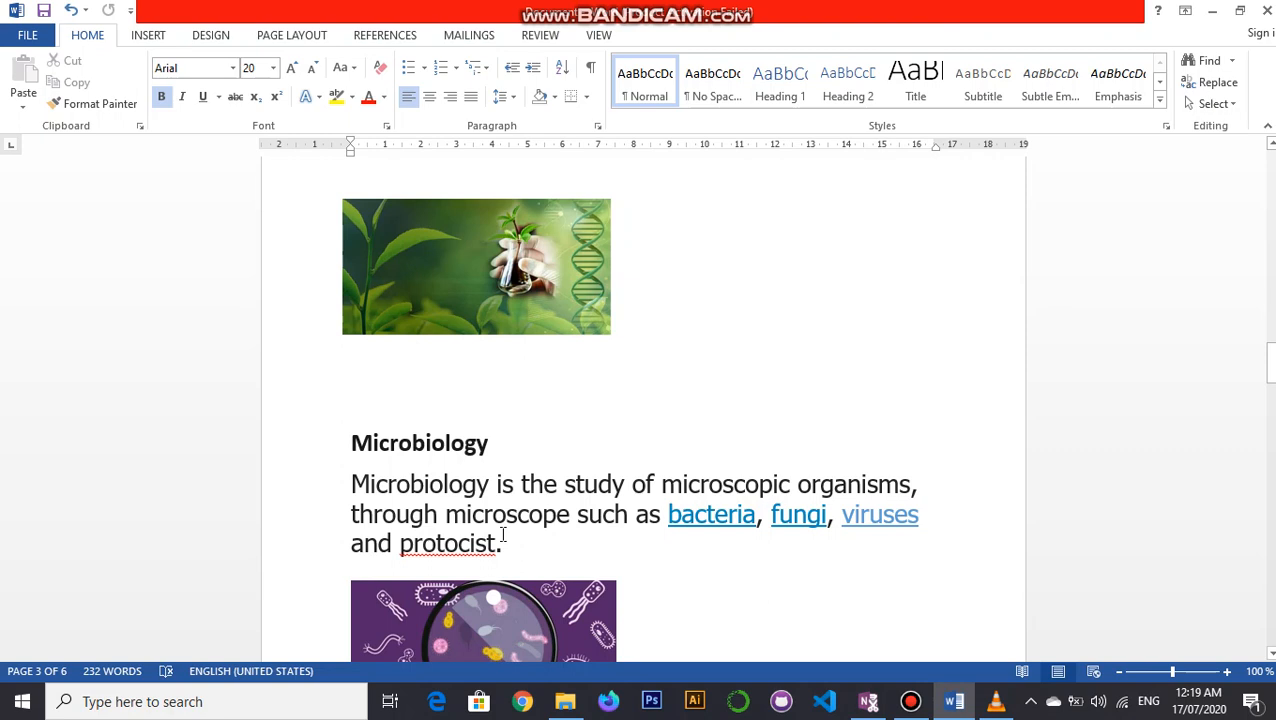
mouse_move(388, 482)
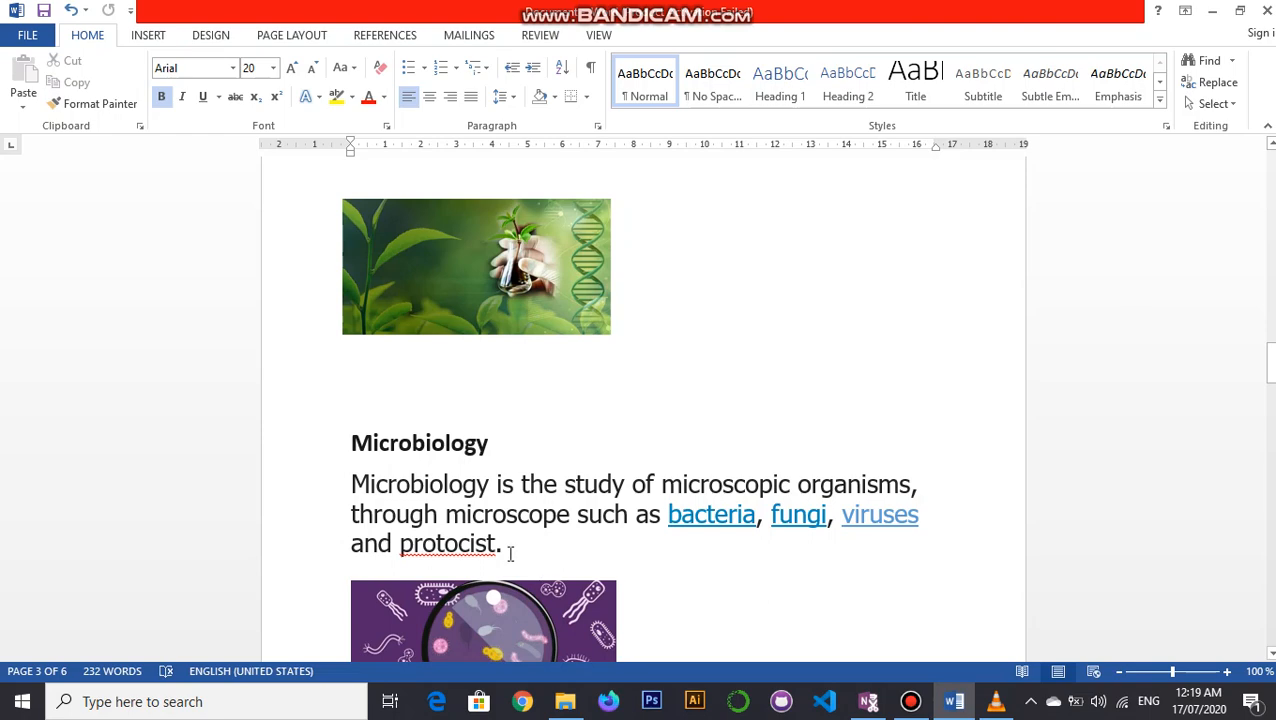
scroll(down, 3)
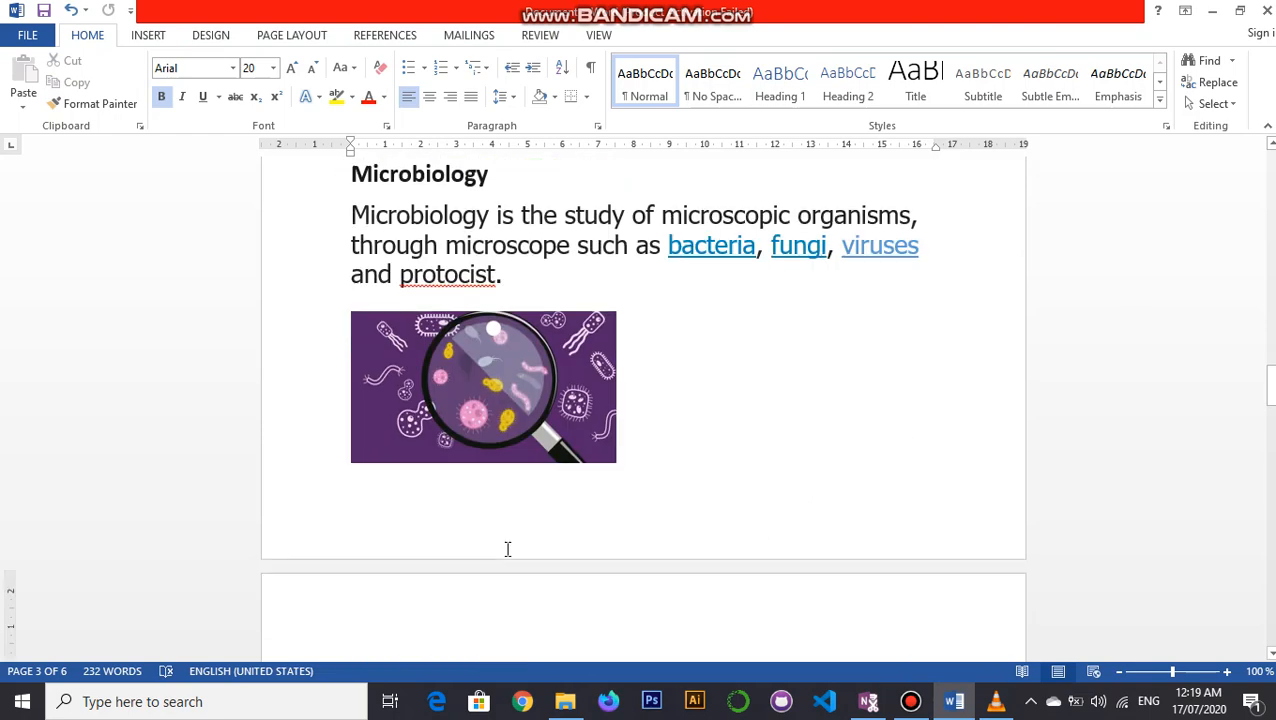
scroll(down, 3)
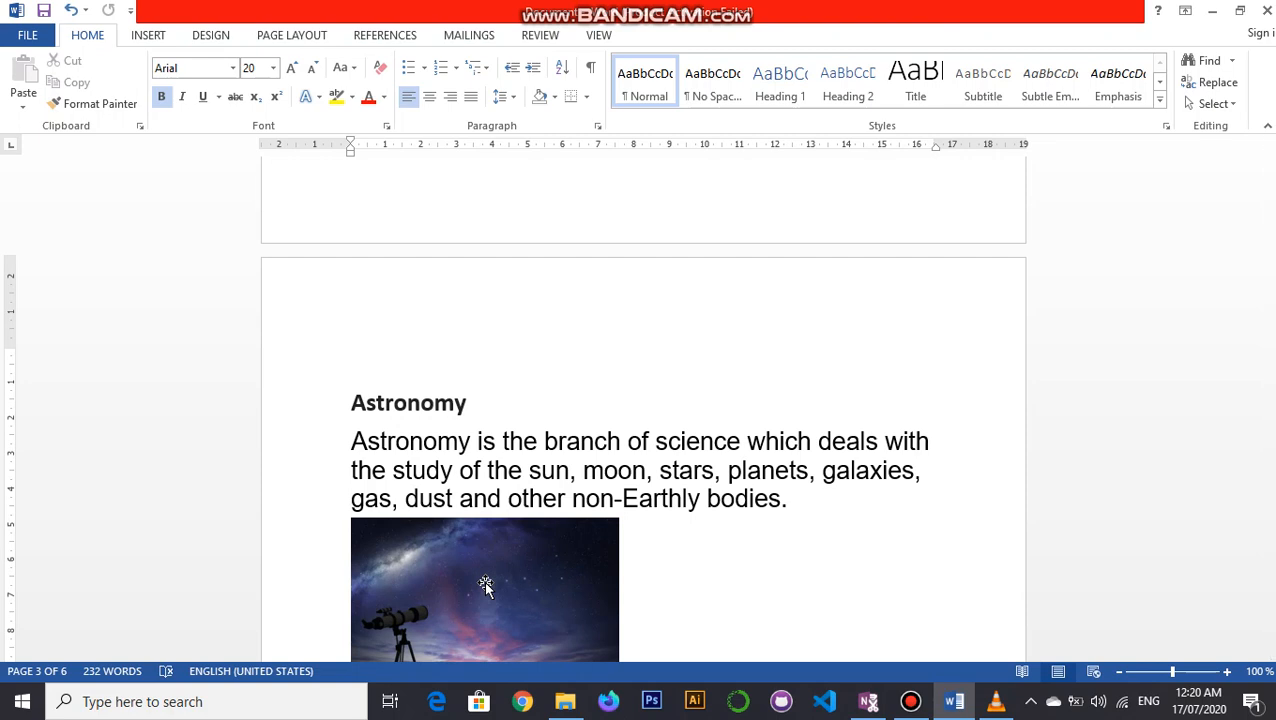
mouse_move(460, 568)
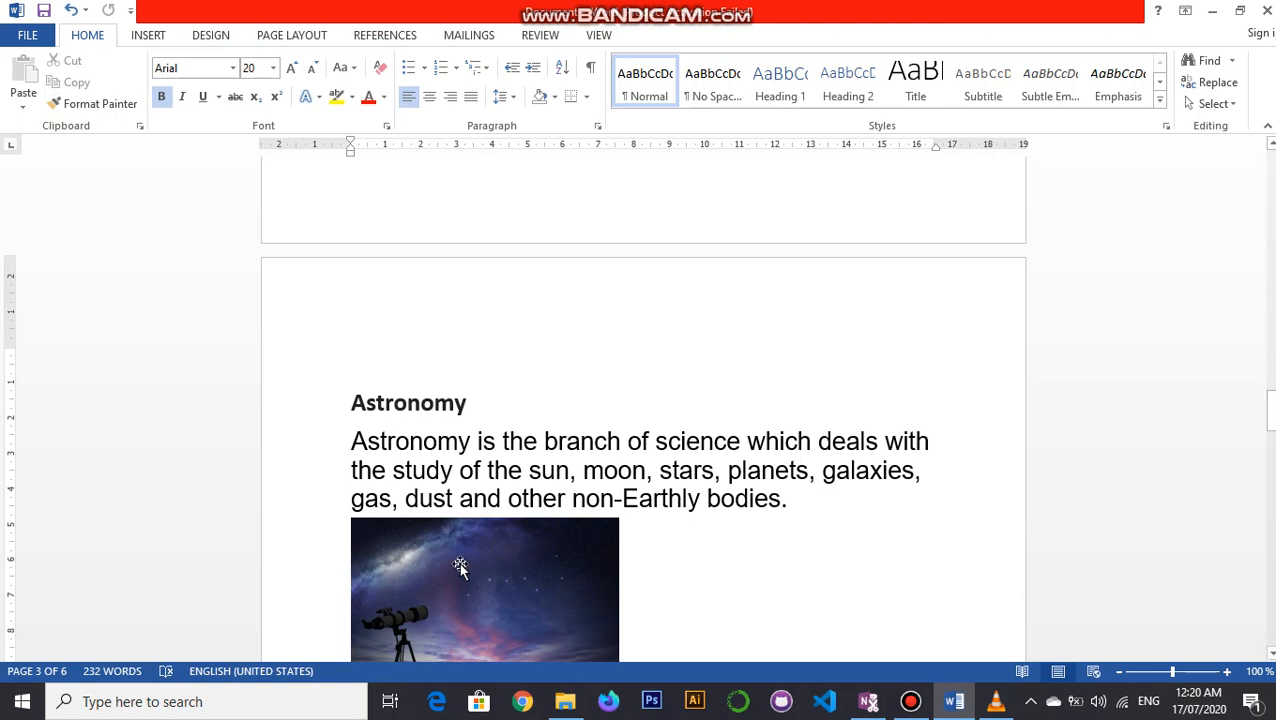
Scroll down past the Physics illustration until the Chemistry heading and definition appear.
scroll(down, 3)
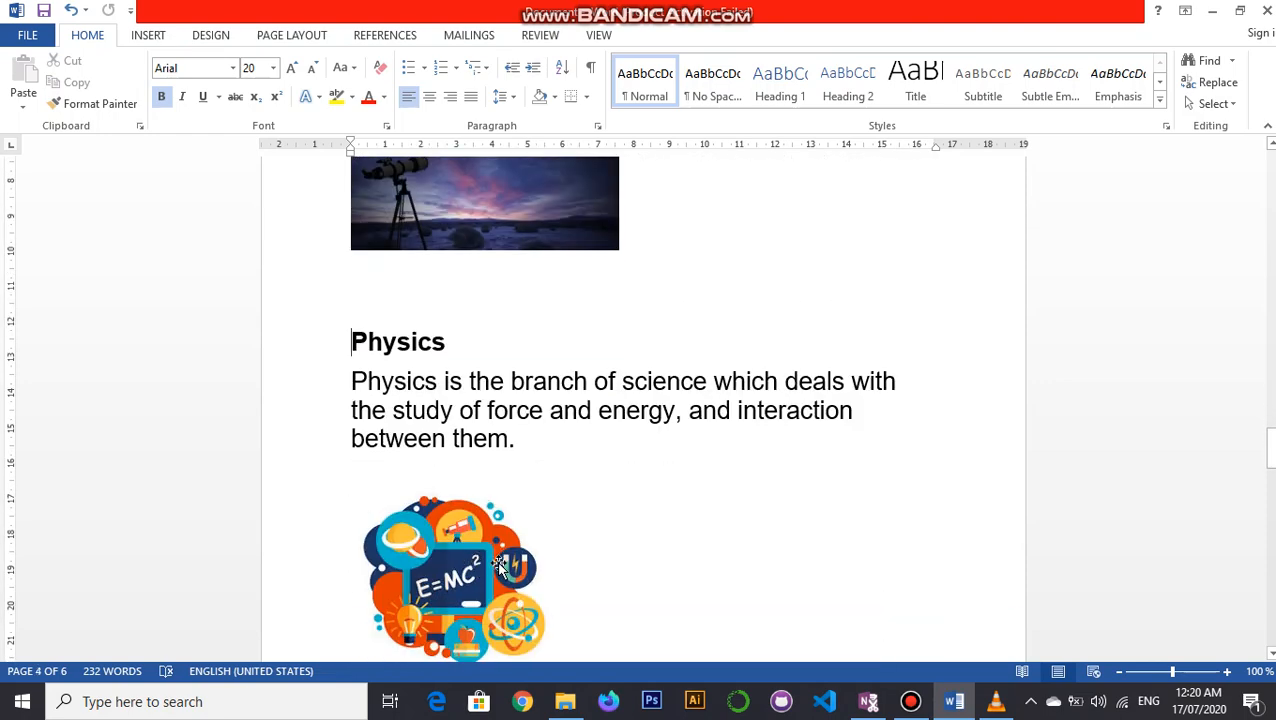
mouse_move(490, 520)
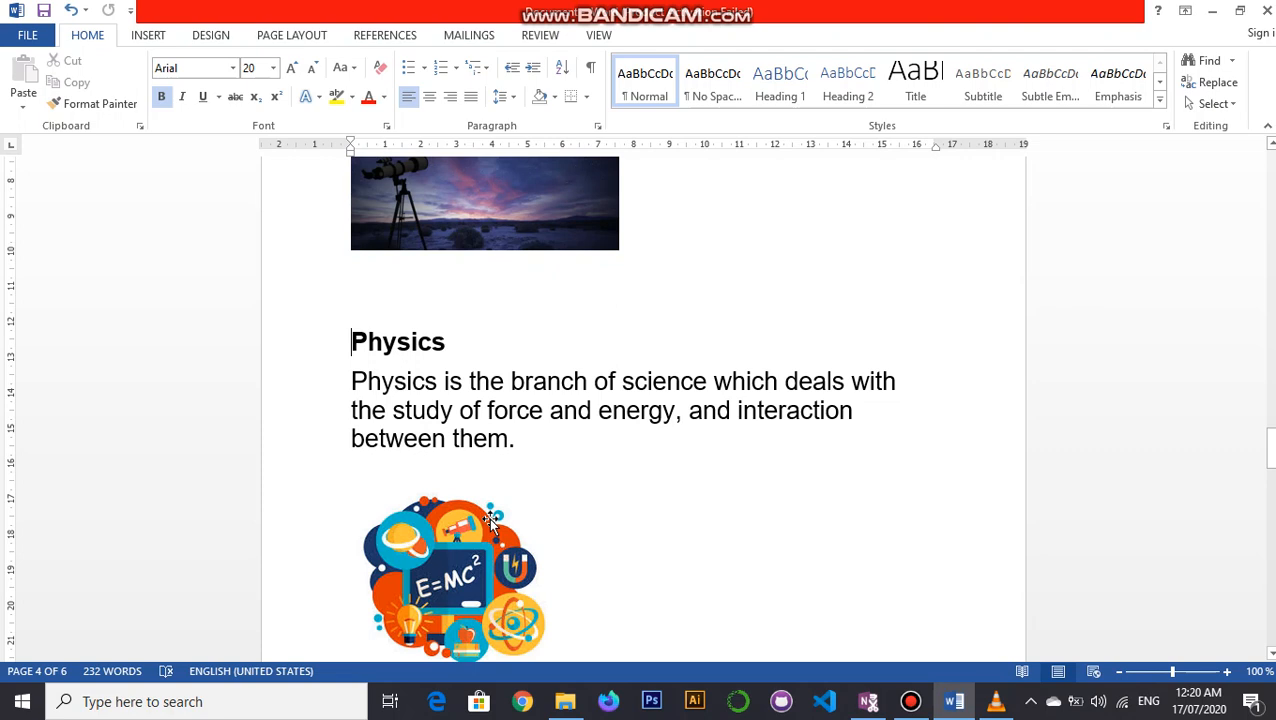
mouse_move(470, 500)
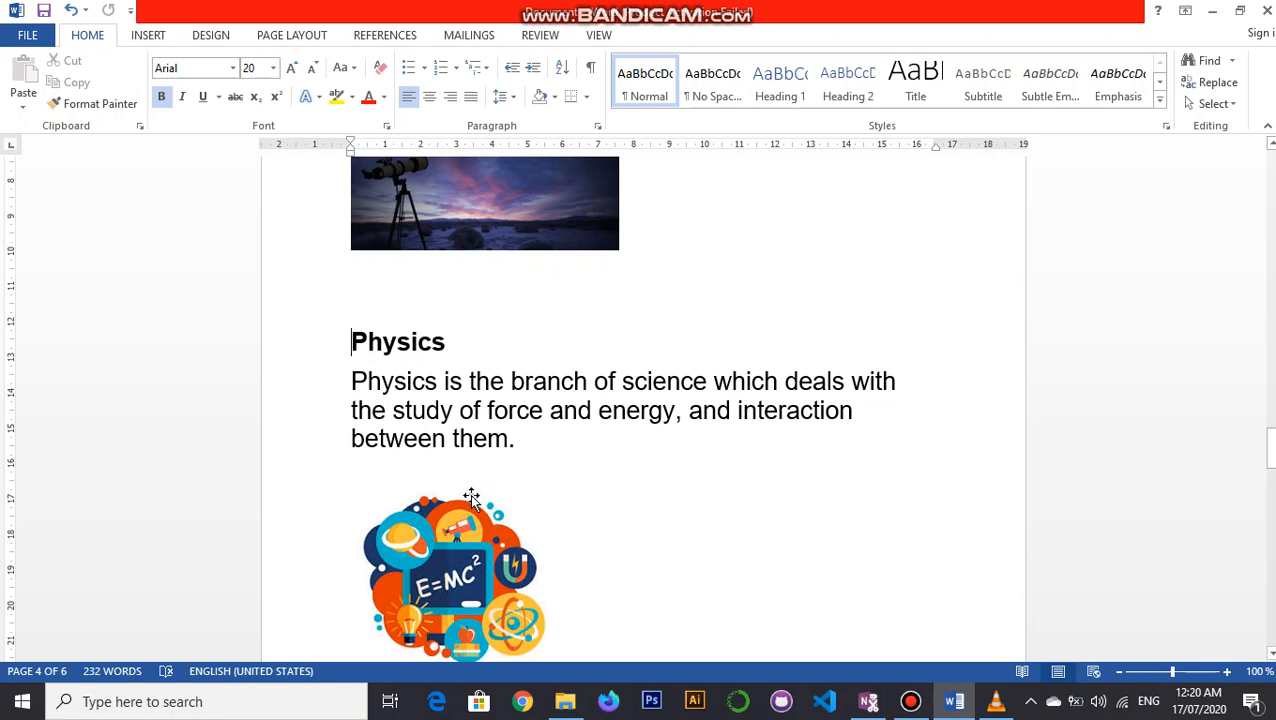
mouse_move(600, 436)
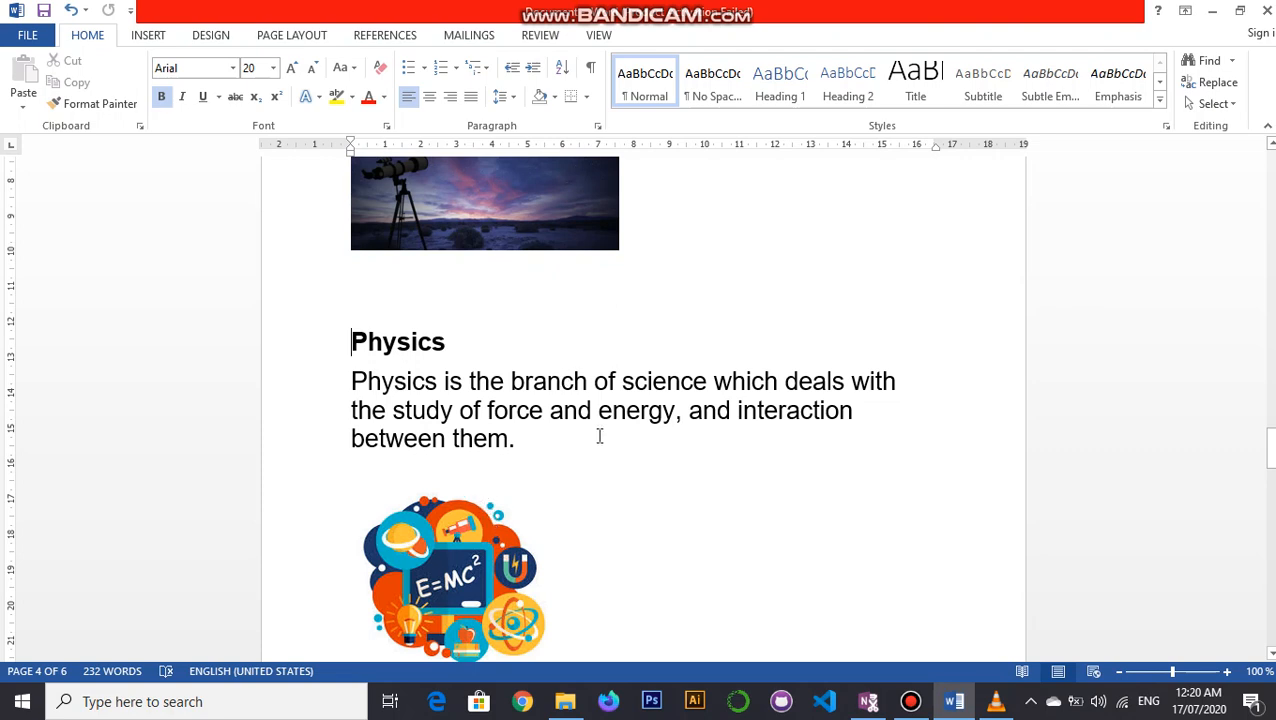
mouse_move(576, 472)
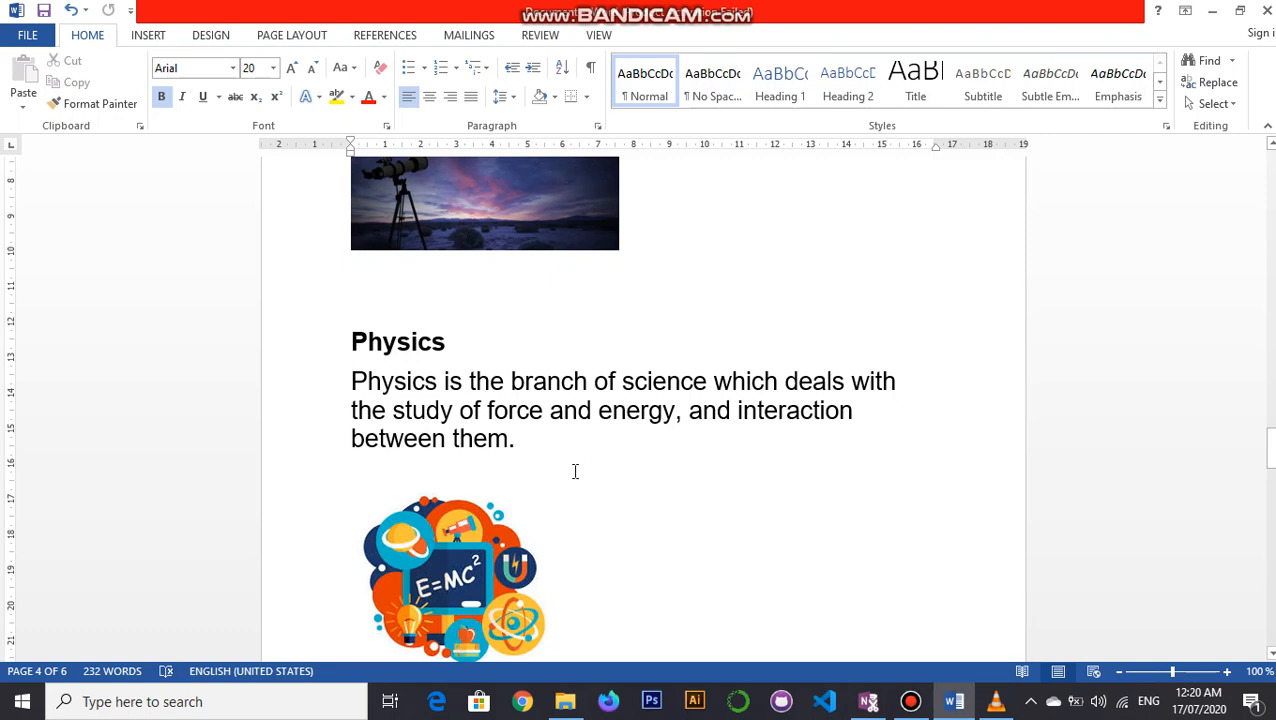
scroll(down, 3)
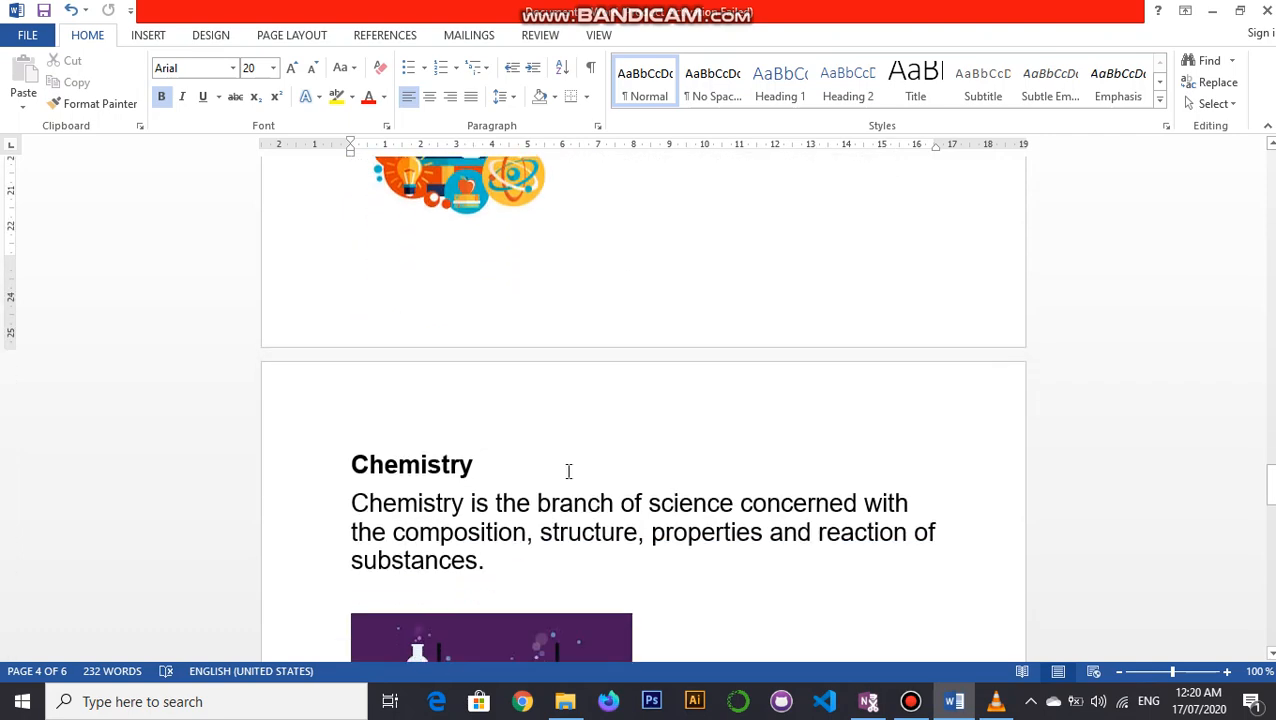
Scroll down past the Chemistry illustration to the Geology heading and Earth-history definition on page 5.
scroll(down, 3)
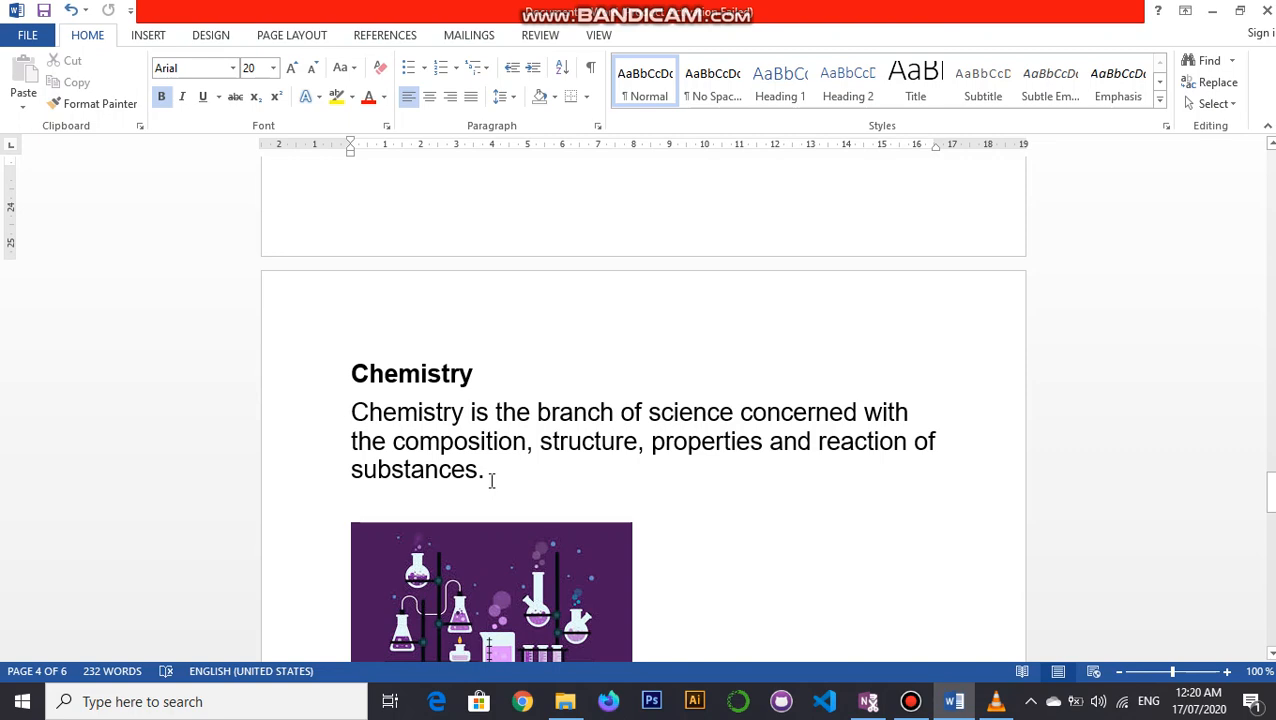
mouse_move(410, 452)
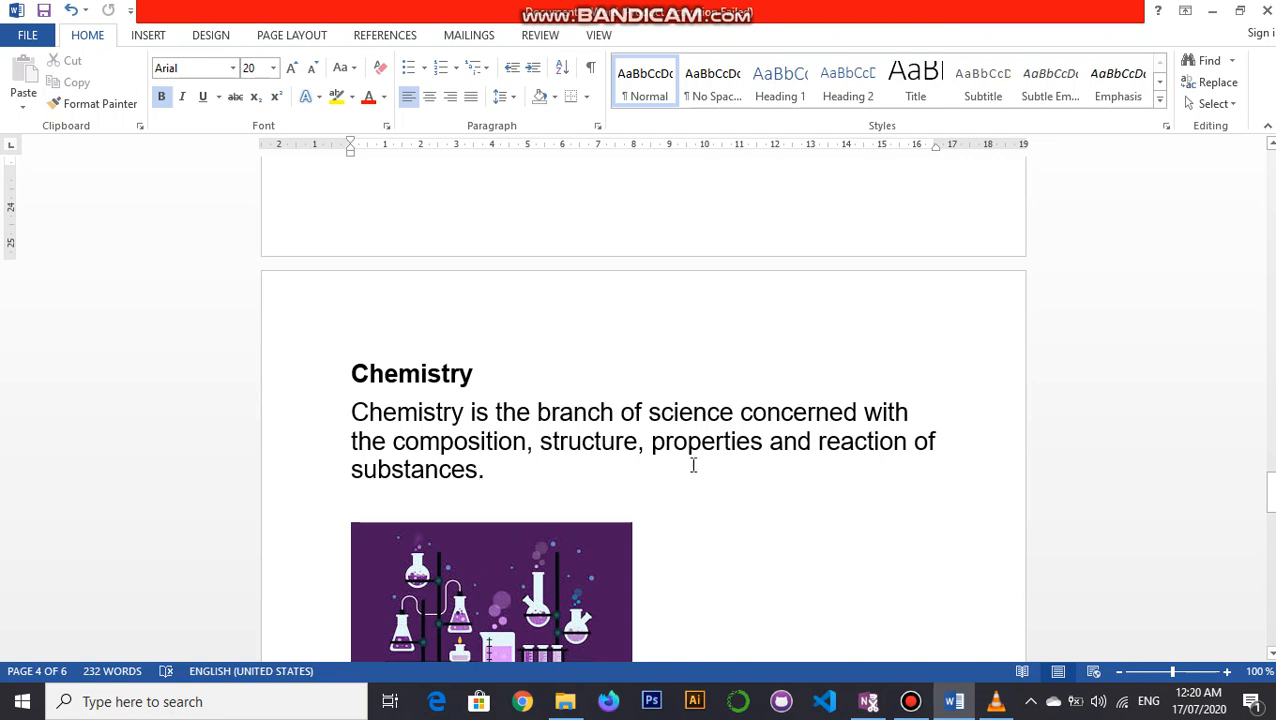
mouse_move(612, 490)
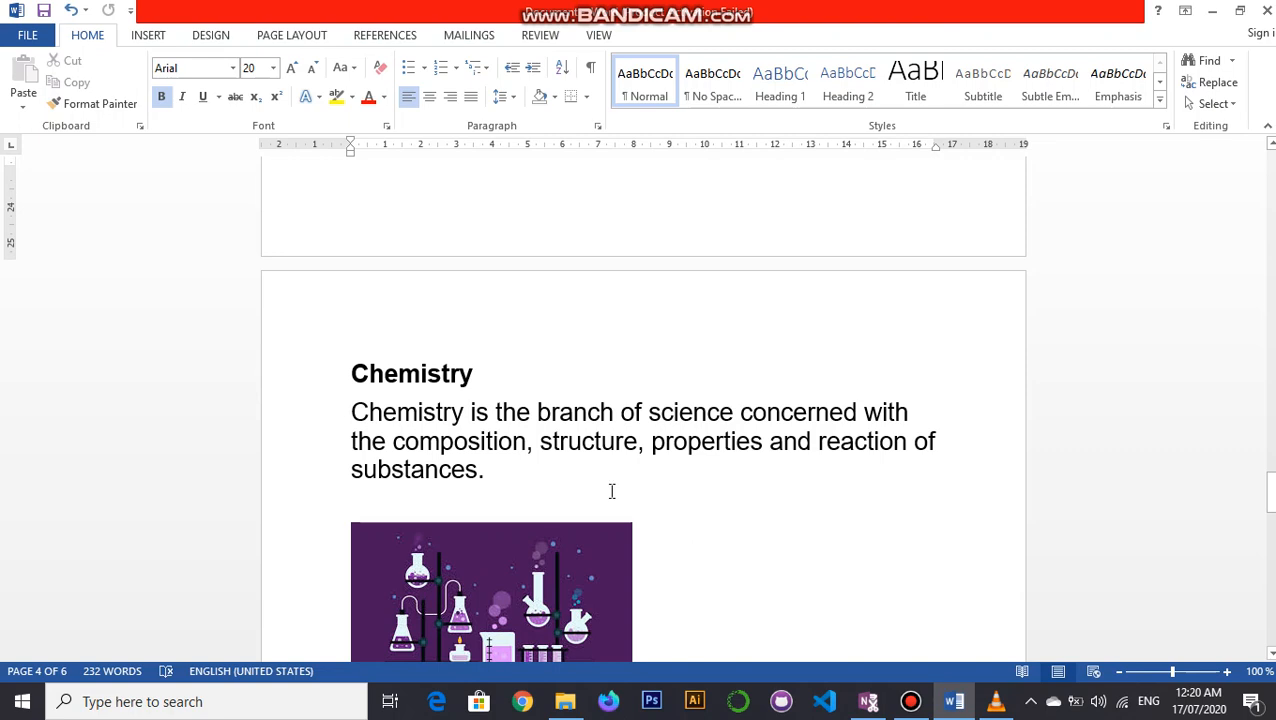
mouse_move(794, 516)
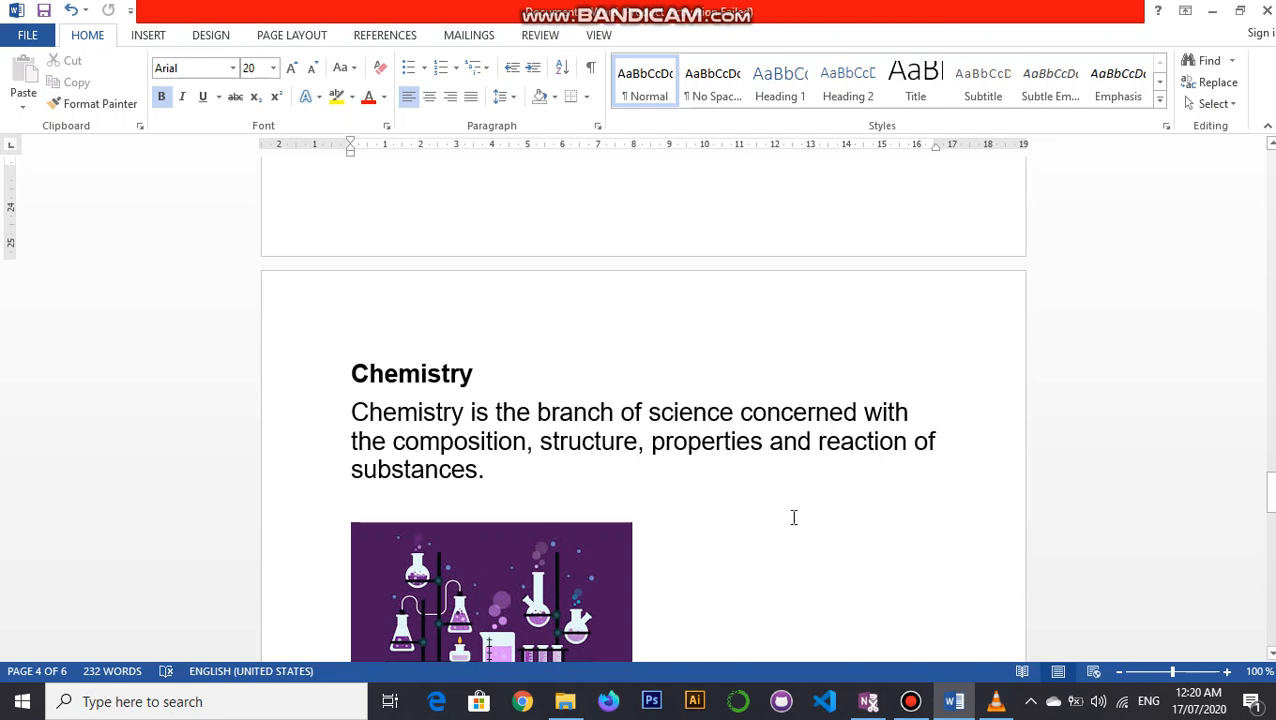
scroll(down, 3)
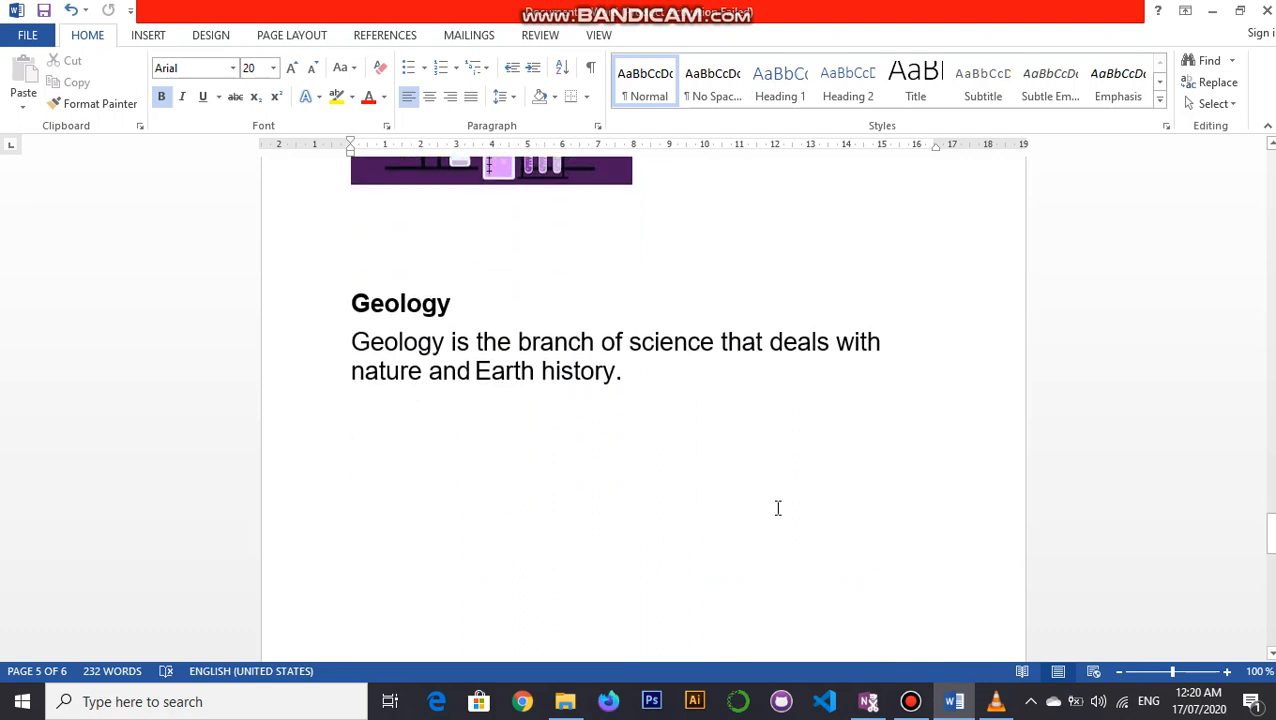
mouse_move(728, 480)
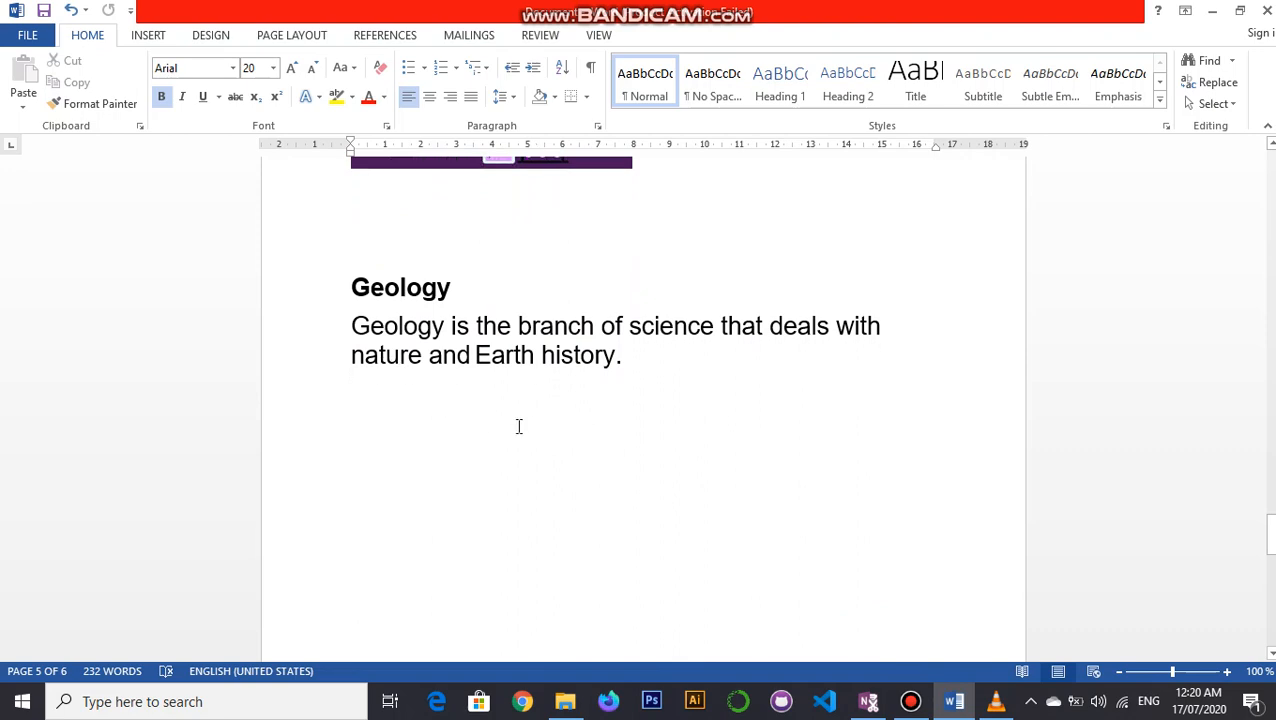
Scroll down past the Layers of the Earth image to the Meteorology paragraph on page 6.
scroll(down, 3)
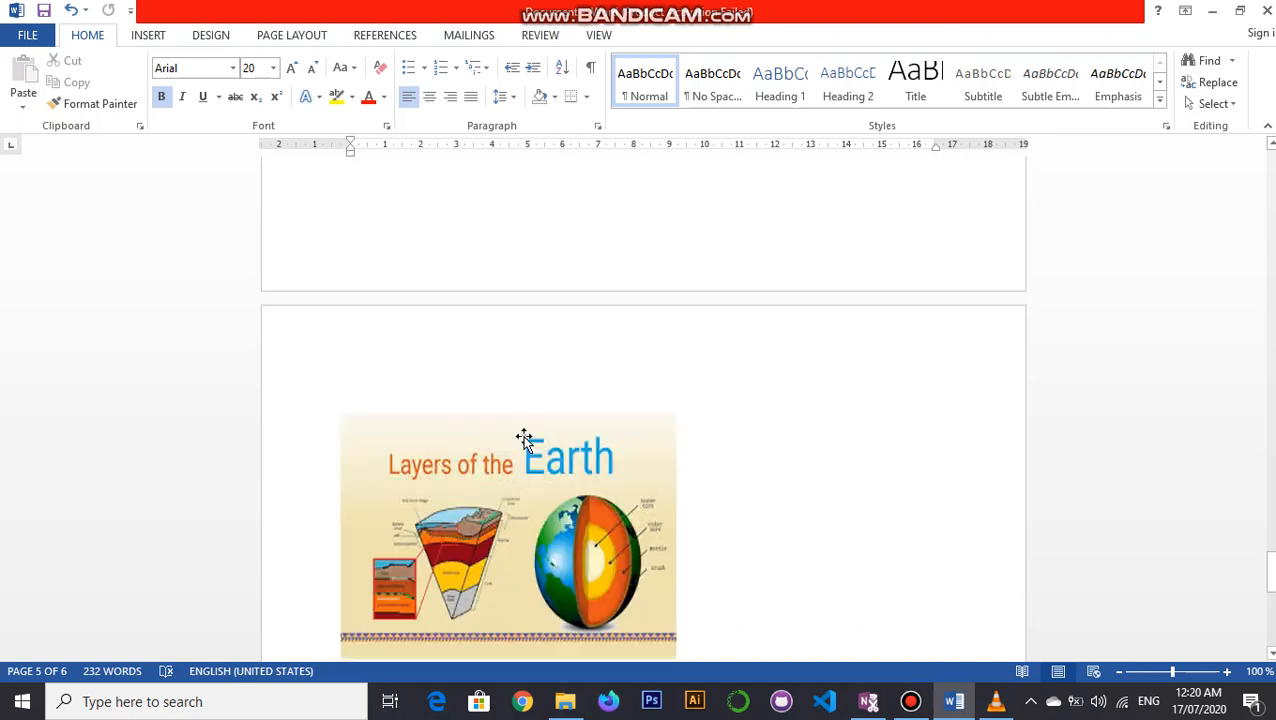
scroll(down, 3)
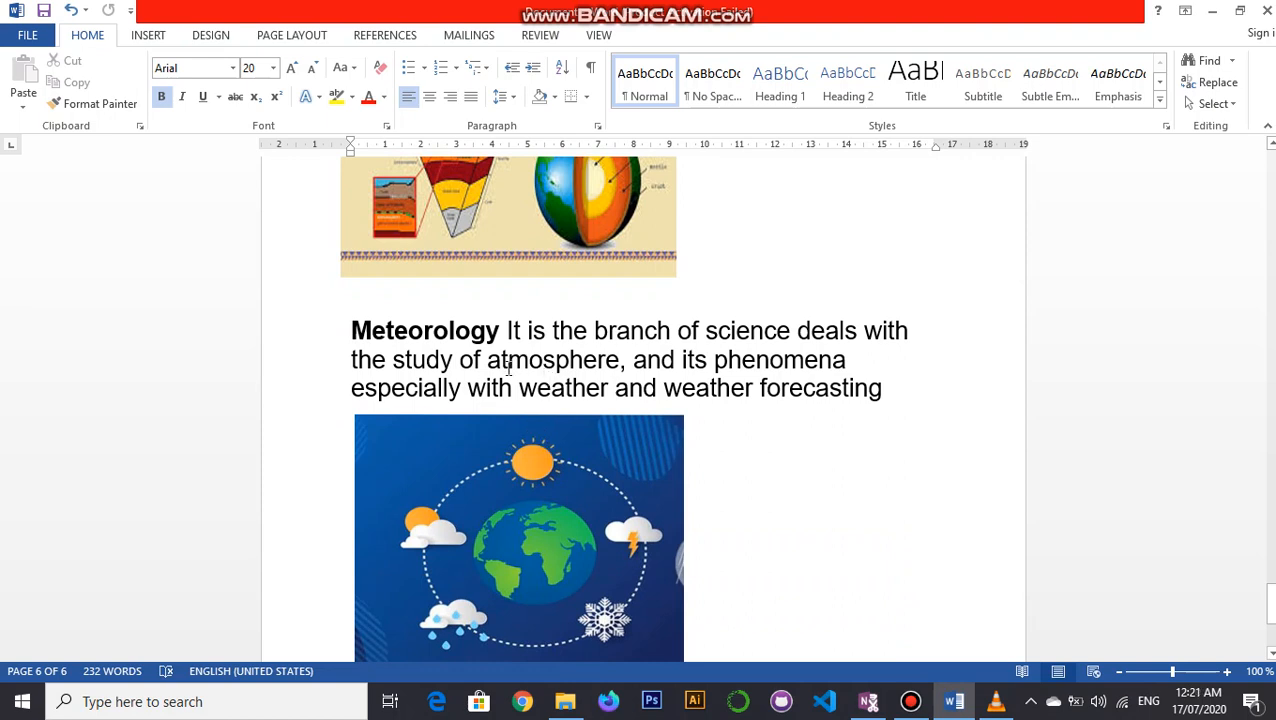
mouse_move(462, 404)
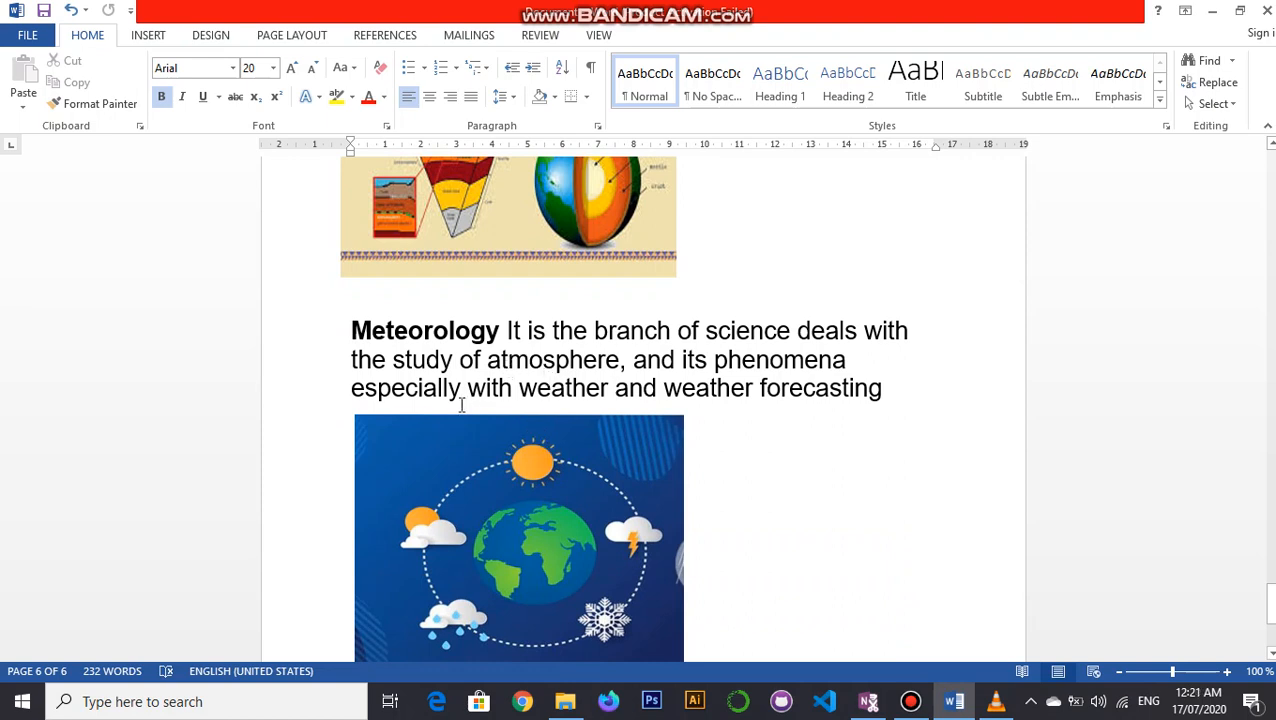
mouse_move(588, 388)
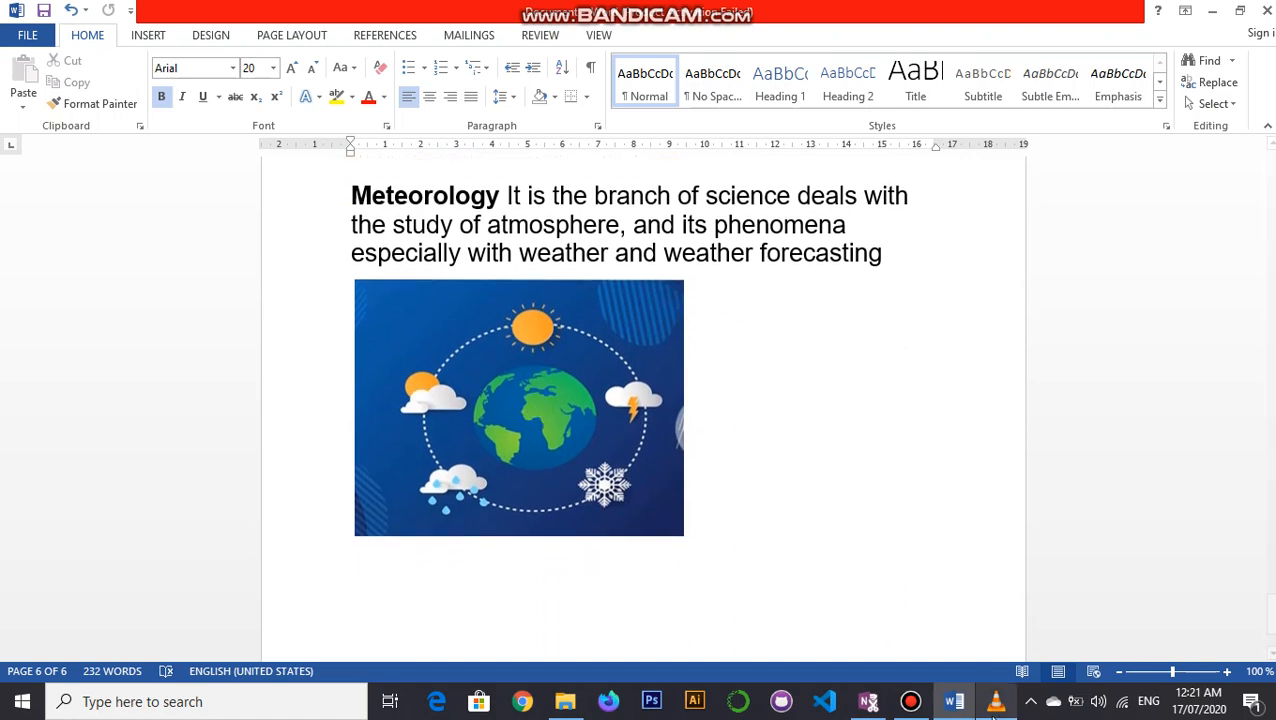
Bring the bottom of page 6 into view so the Meteorology text and weather image show fully.
click(908, 700)
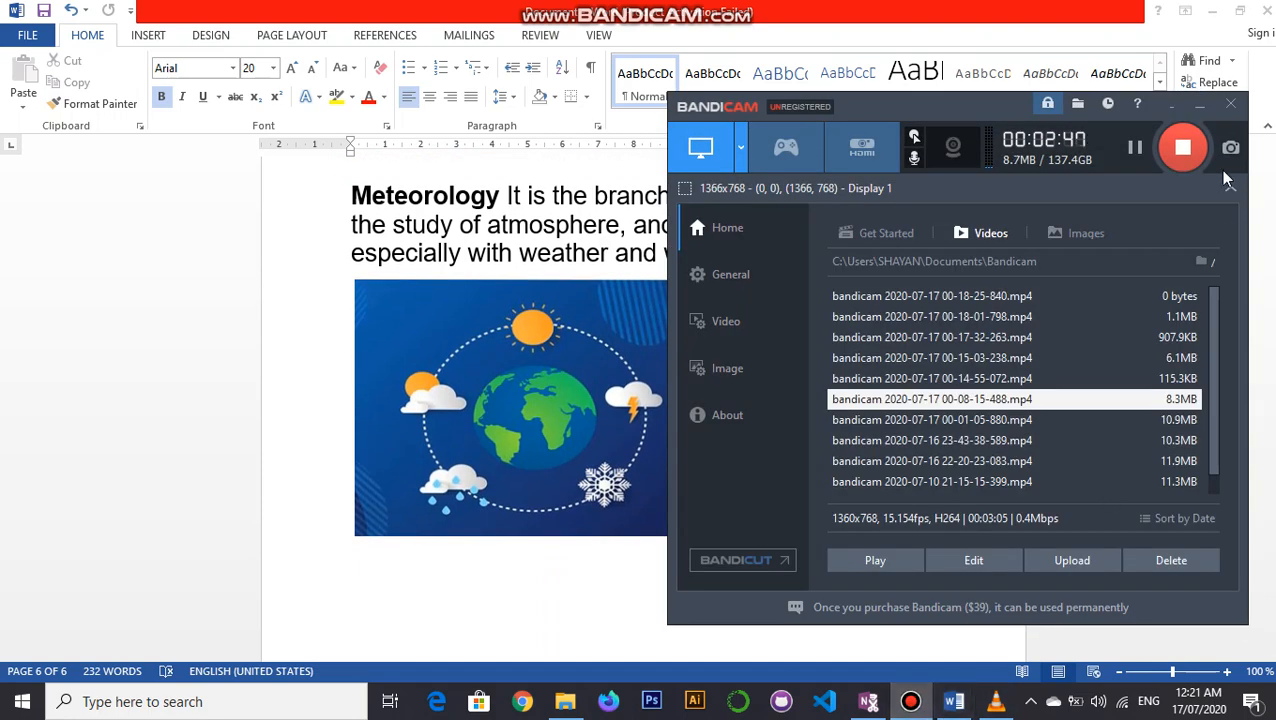